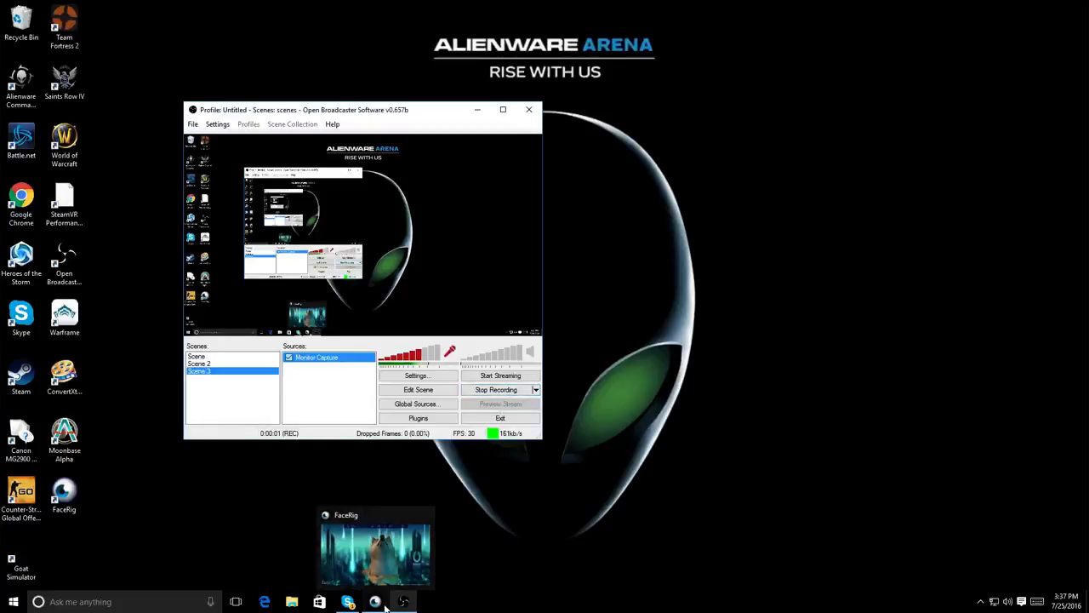
# Bring the FaceRig window with the dog avatar forward and dismiss the pupil-resizing tip
pyautogui.click(376, 545)
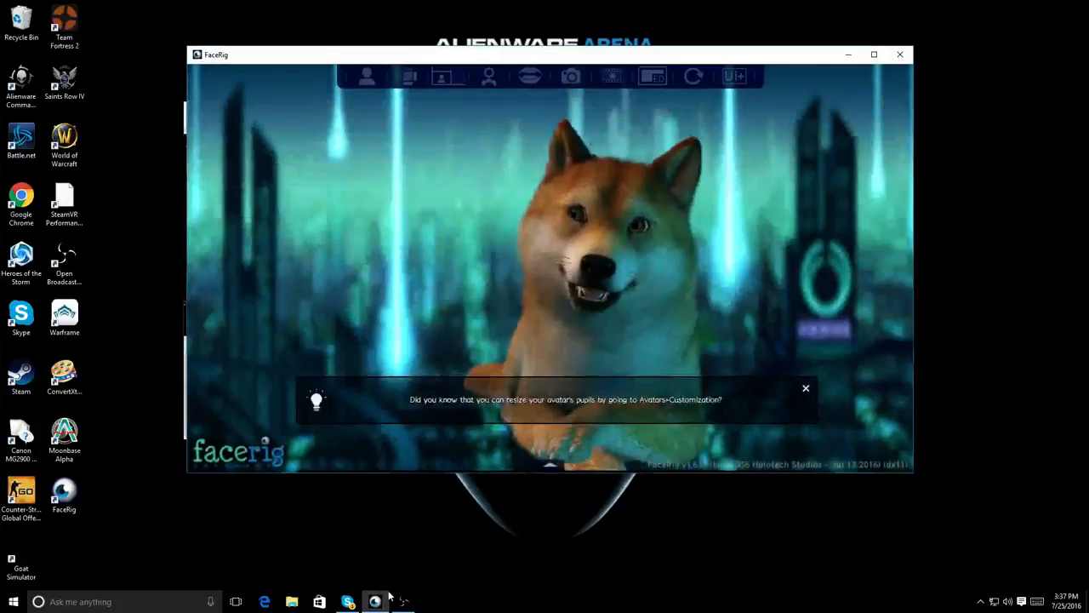
pyautogui.click(805, 389)
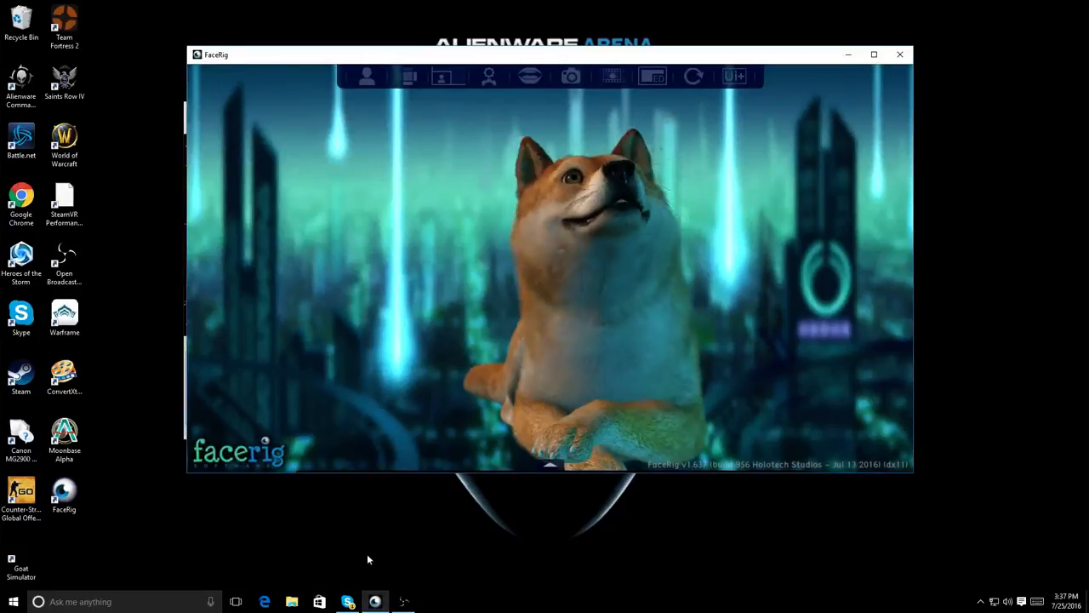
# From the avatar gallery, load Rem, then the Hatzi husky, then ShoulderGun Hunter
pyautogui.click(367, 75)
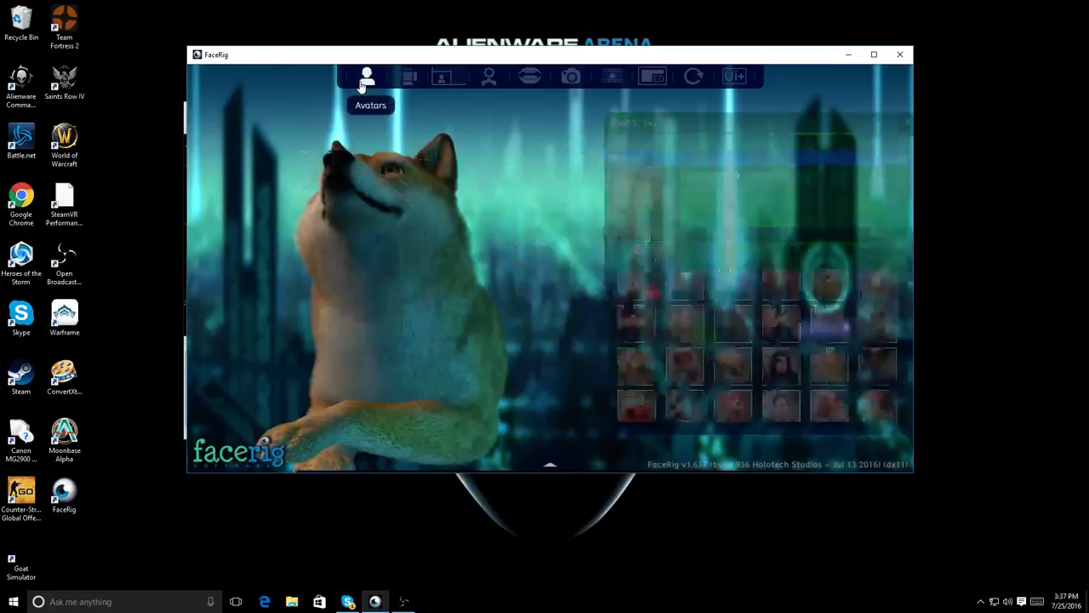
pyautogui.click(366, 76)
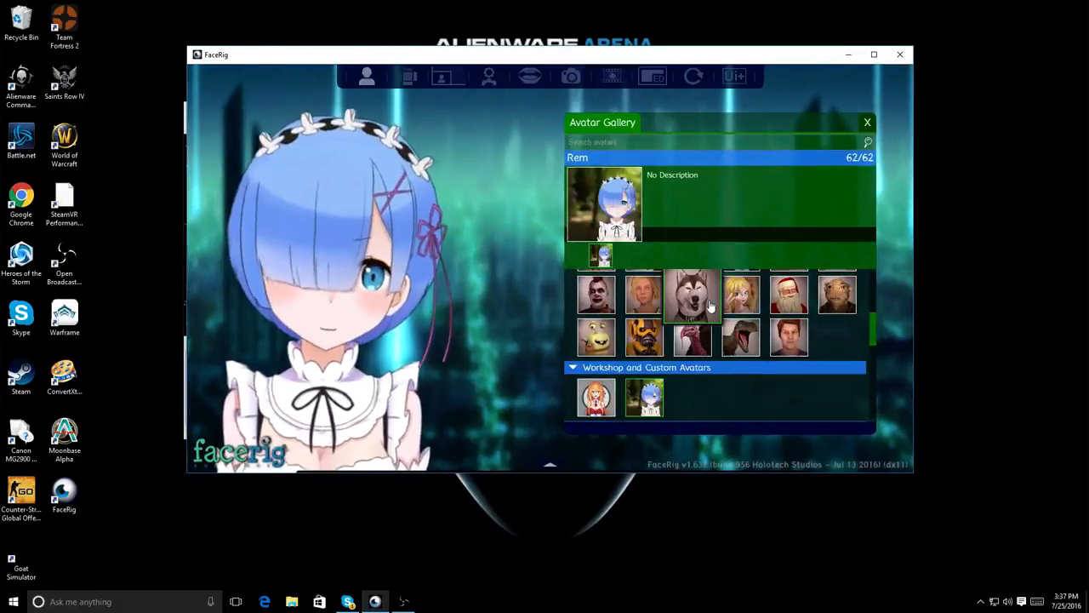
pyautogui.click(692, 294)
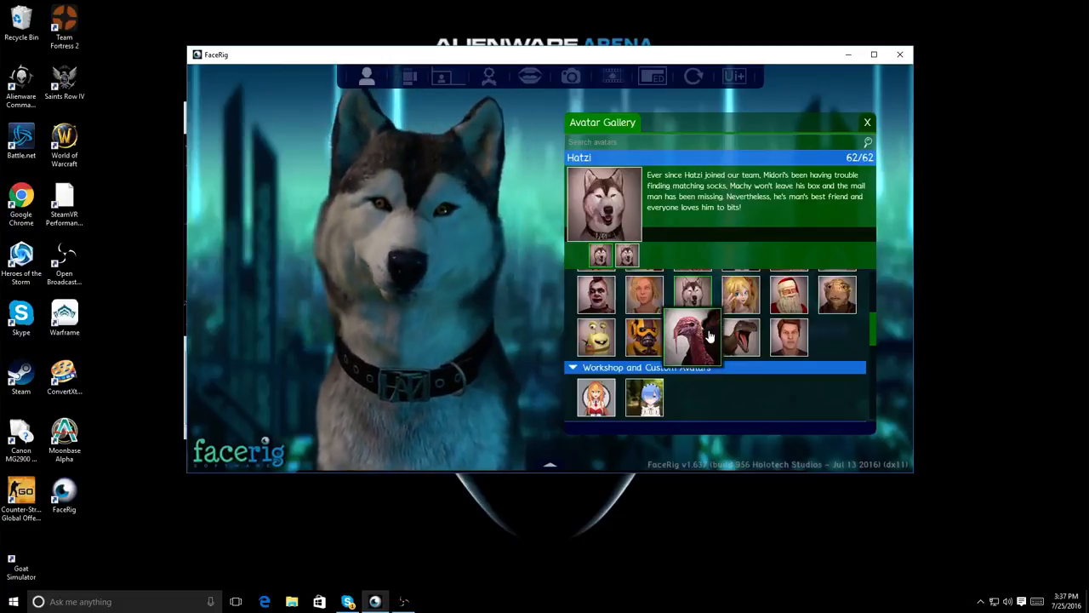
pyautogui.scroll(-3)
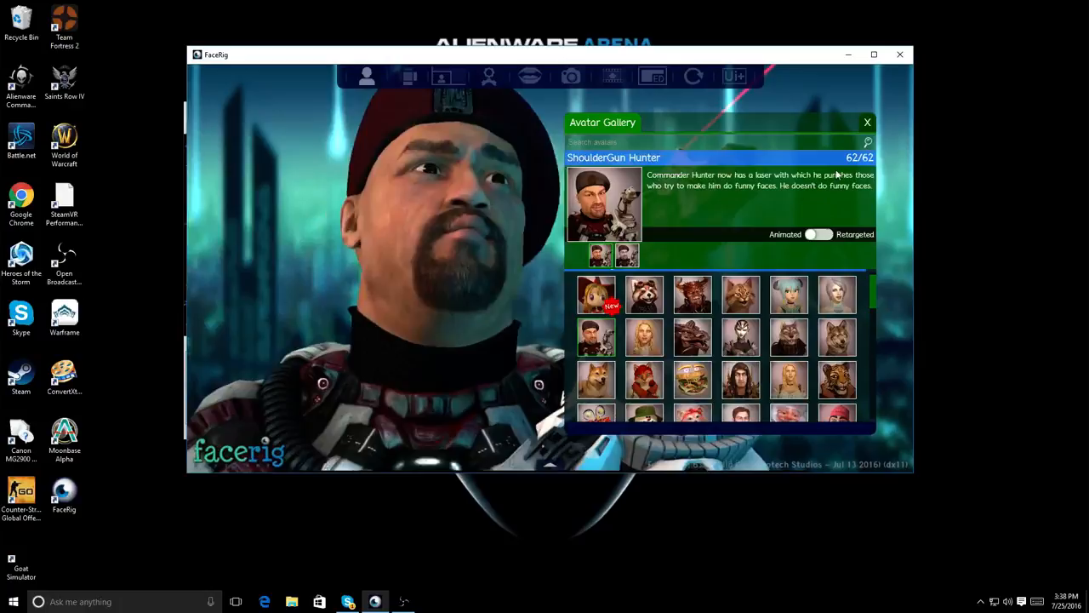
# Set ShoulderGun Hunter to Retargeted mode and close the gallery to show the full scene
pyautogui.click(817, 234)
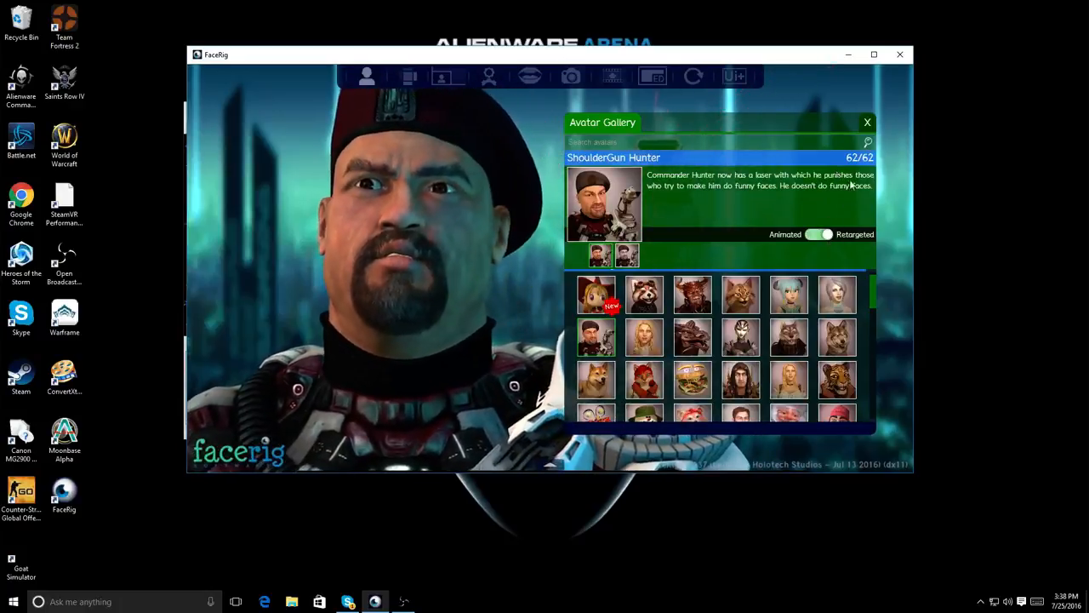
pyautogui.click(867, 121)
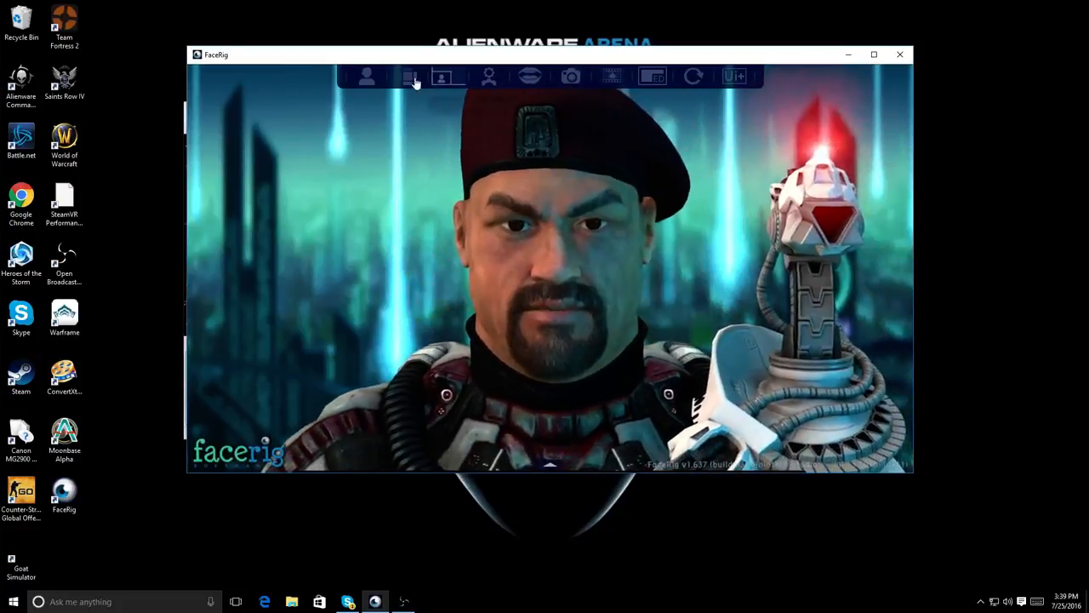
# Reopen the gallery, scroll down the grid and load the John avatar
pyautogui.click(409, 76)
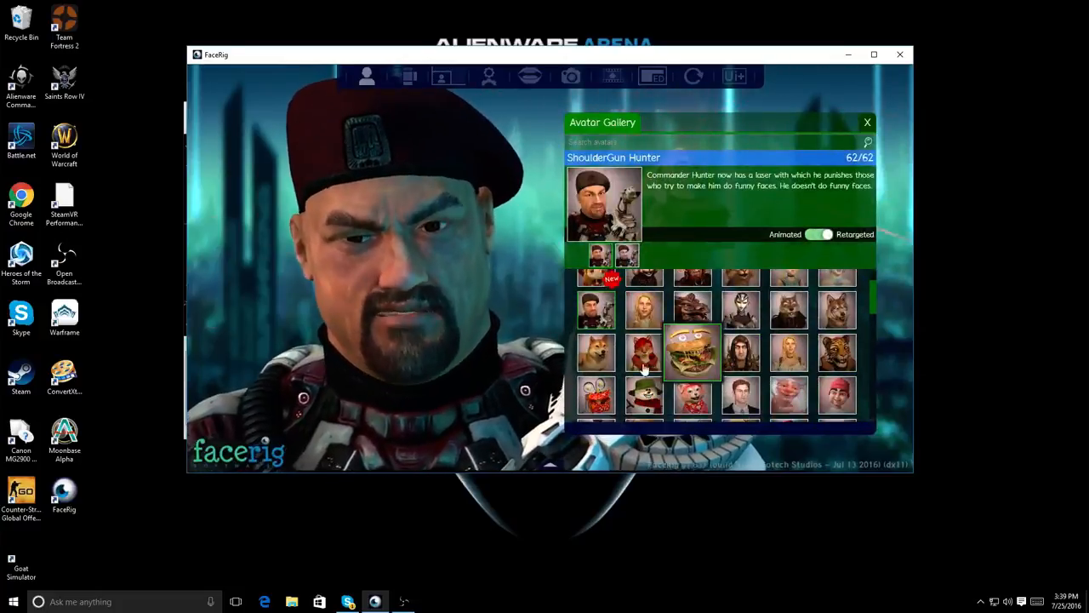
pyautogui.scroll(-3)
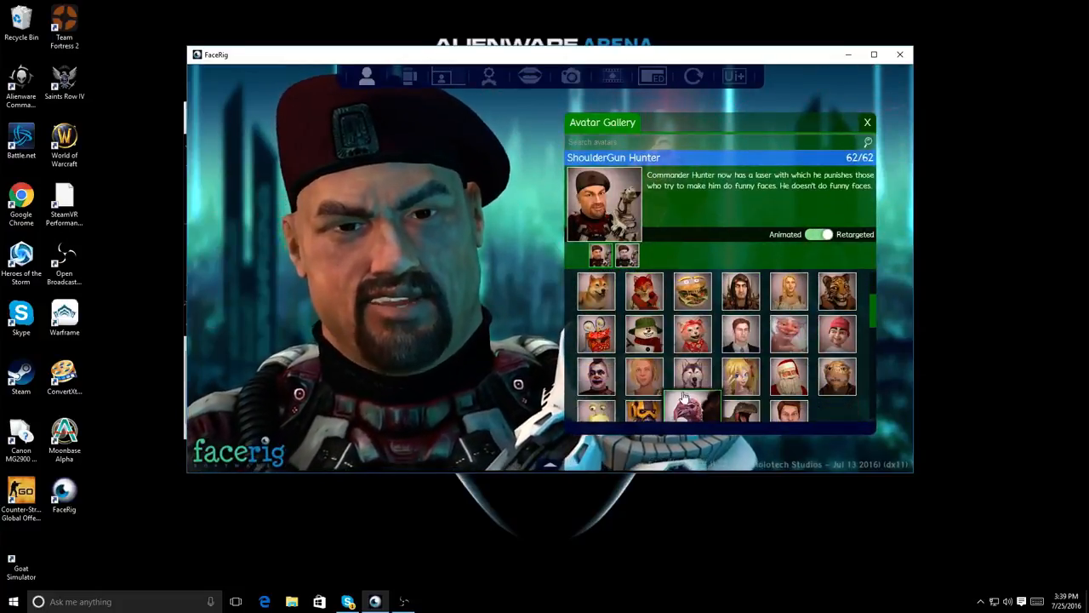
pyautogui.scroll(-3)
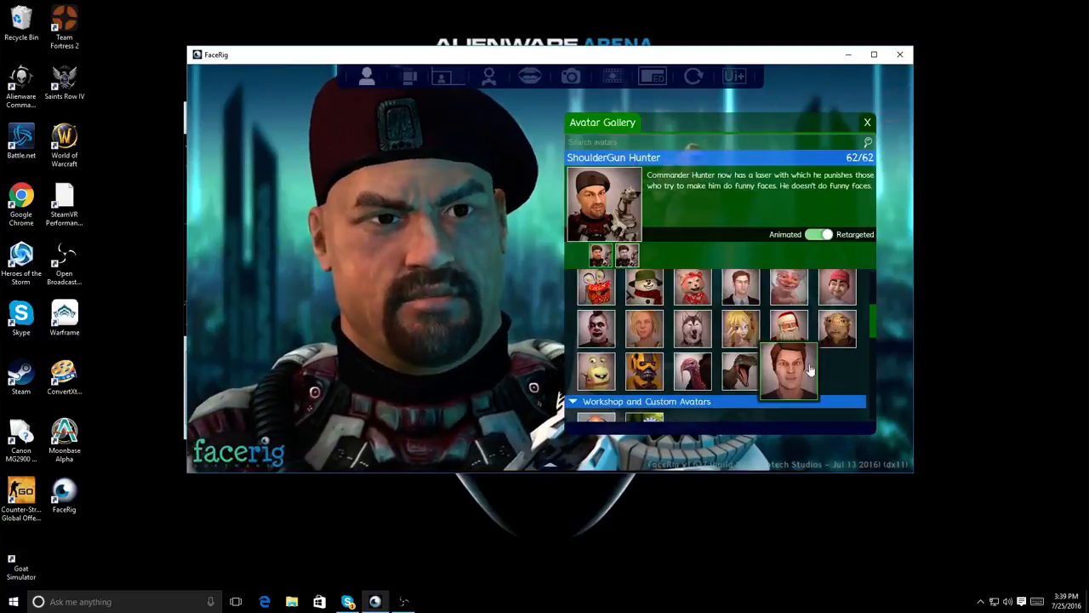
pyautogui.click(787, 370)
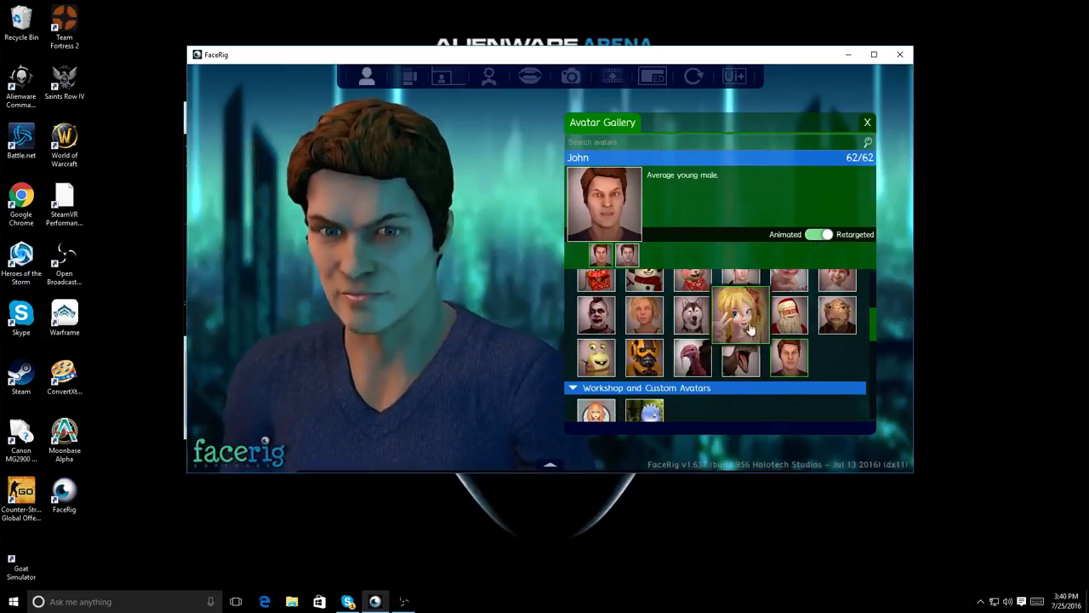
# Load the Photo-Realistic Turkey avatar in place of John
pyautogui.click(740, 316)
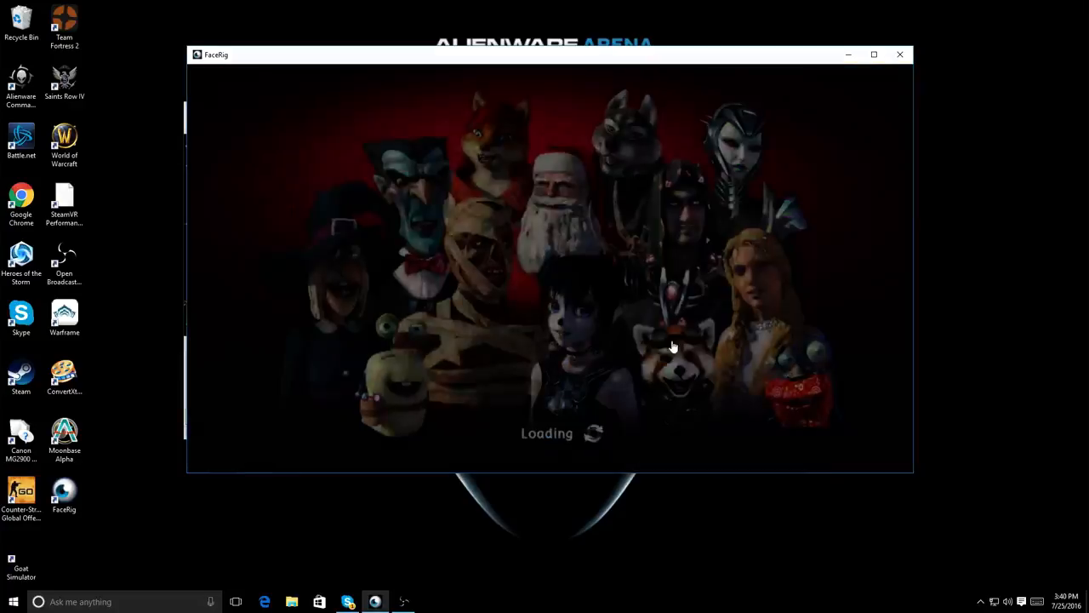
pyautogui.click(692, 336)
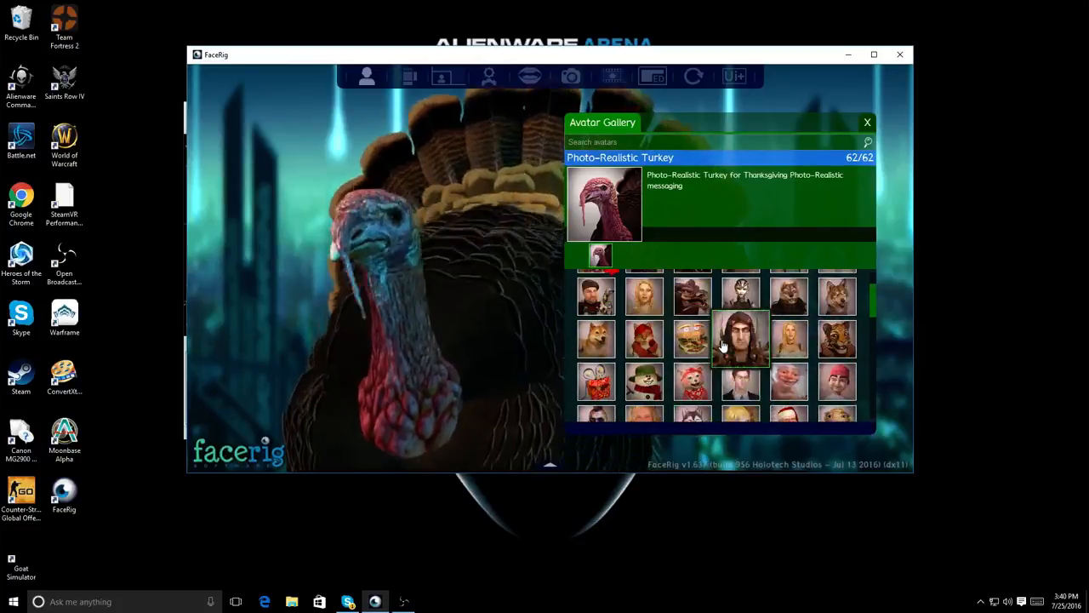
pyautogui.scroll(-3)
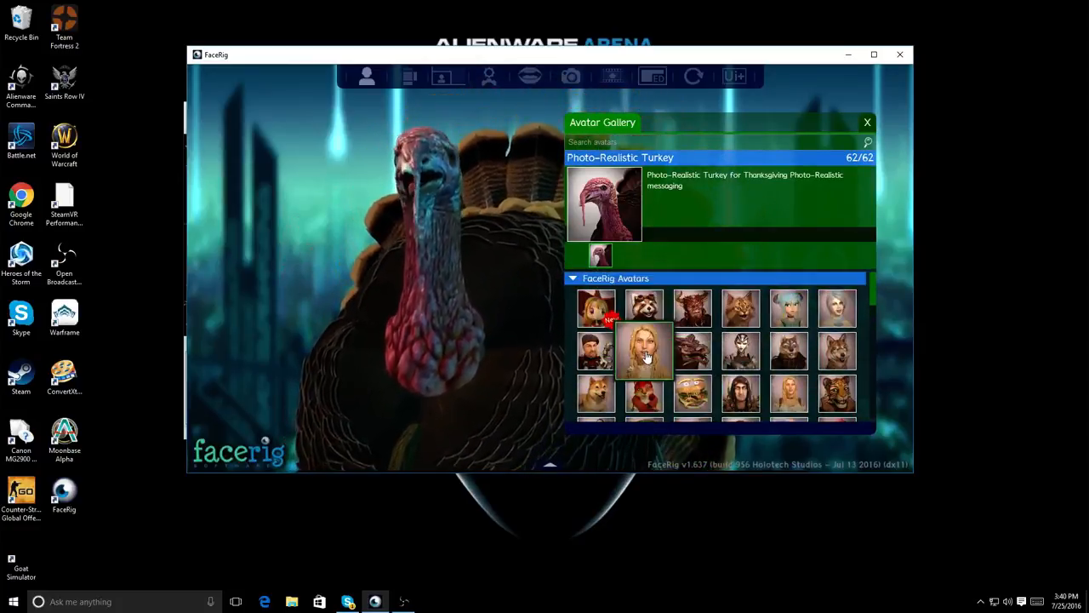
# Load Alya, then Yvonne, then the Danny wolf with its Albino skin variant
pyautogui.click(645, 349)
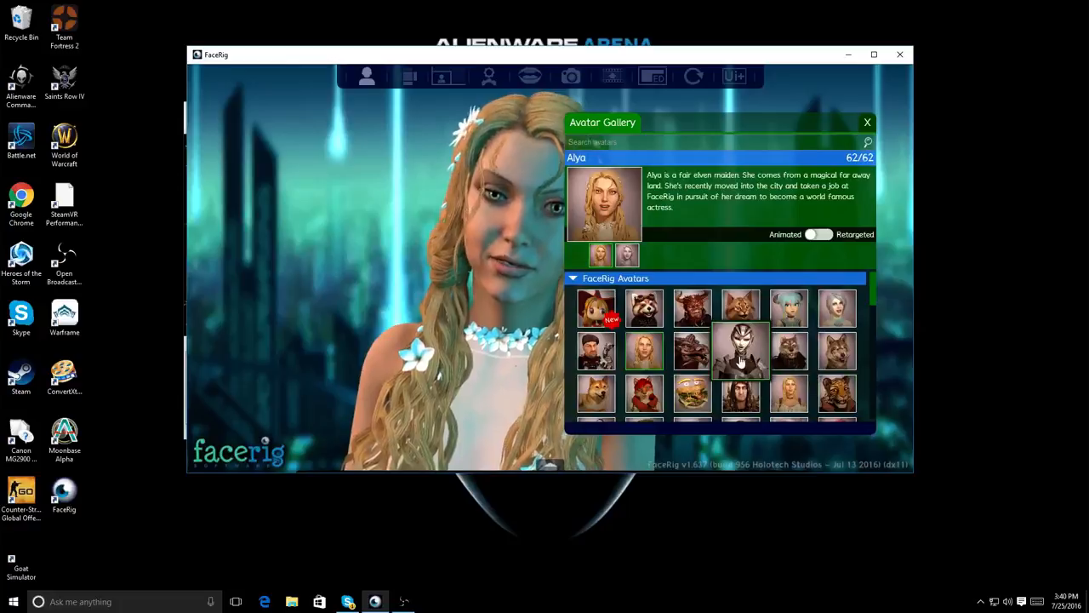
pyautogui.click(738, 351)
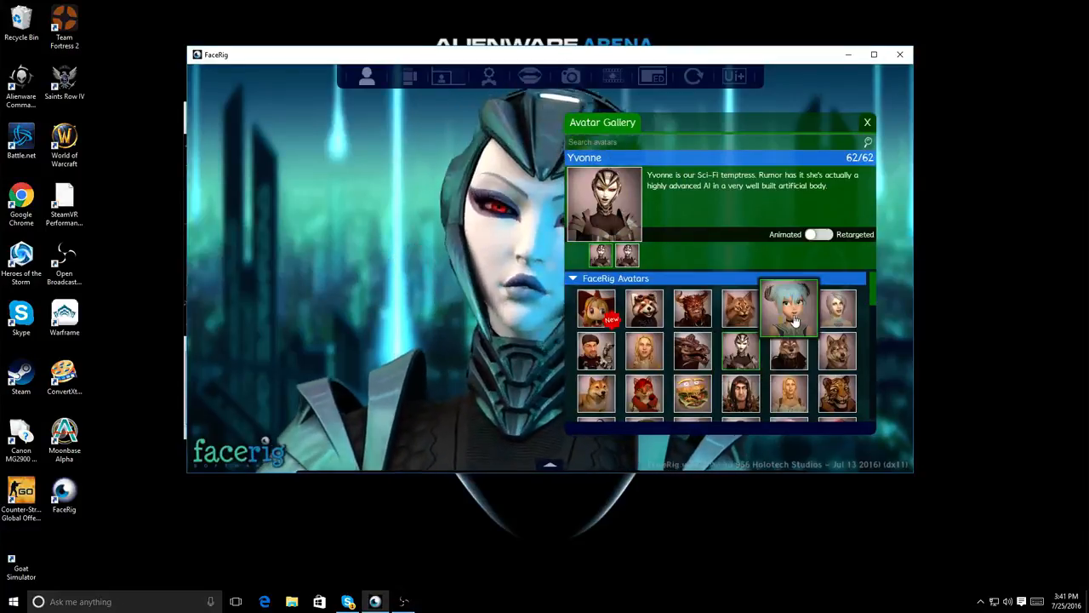
pyautogui.click(789, 350)
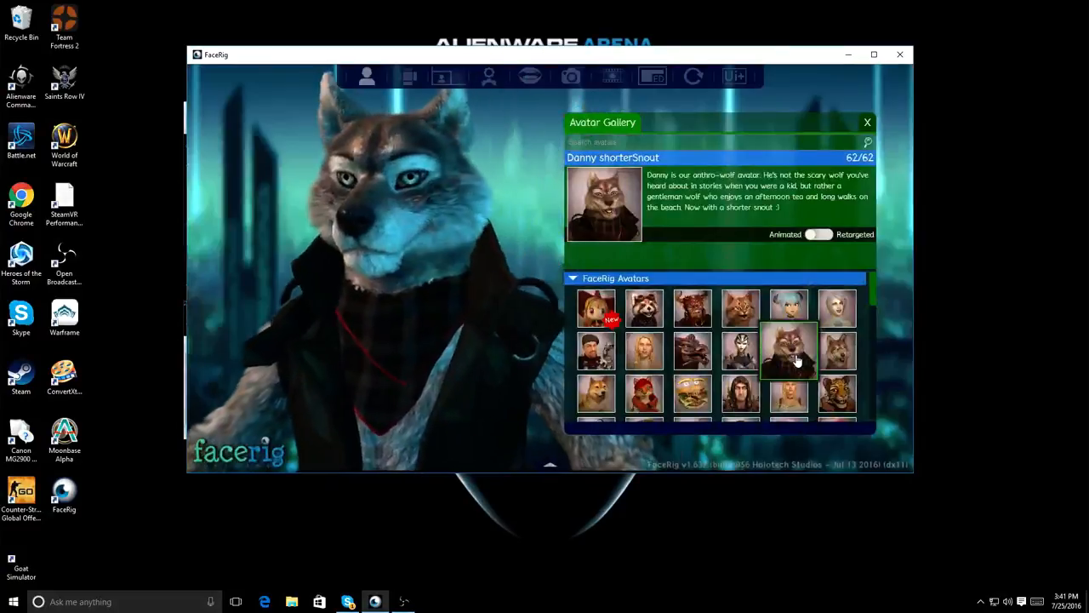
pyautogui.click(817, 234)
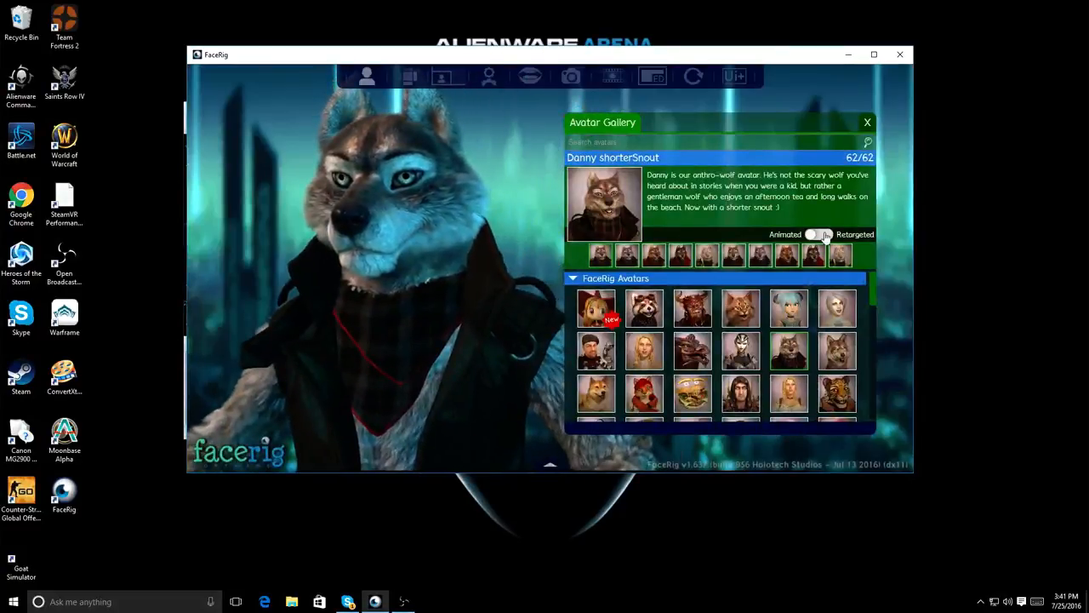
pyautogui.click(840, 255)
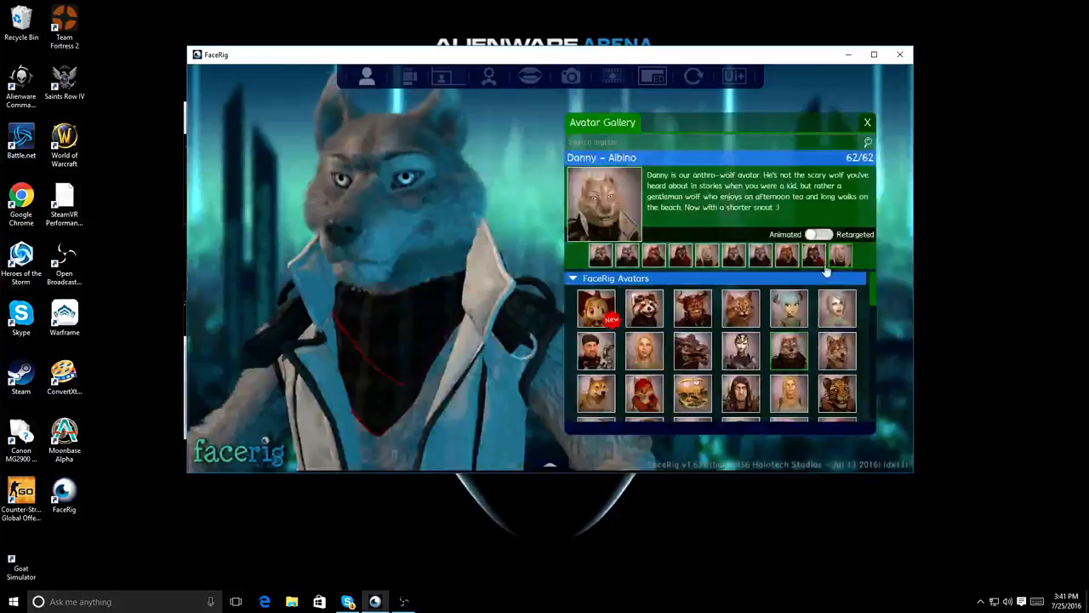